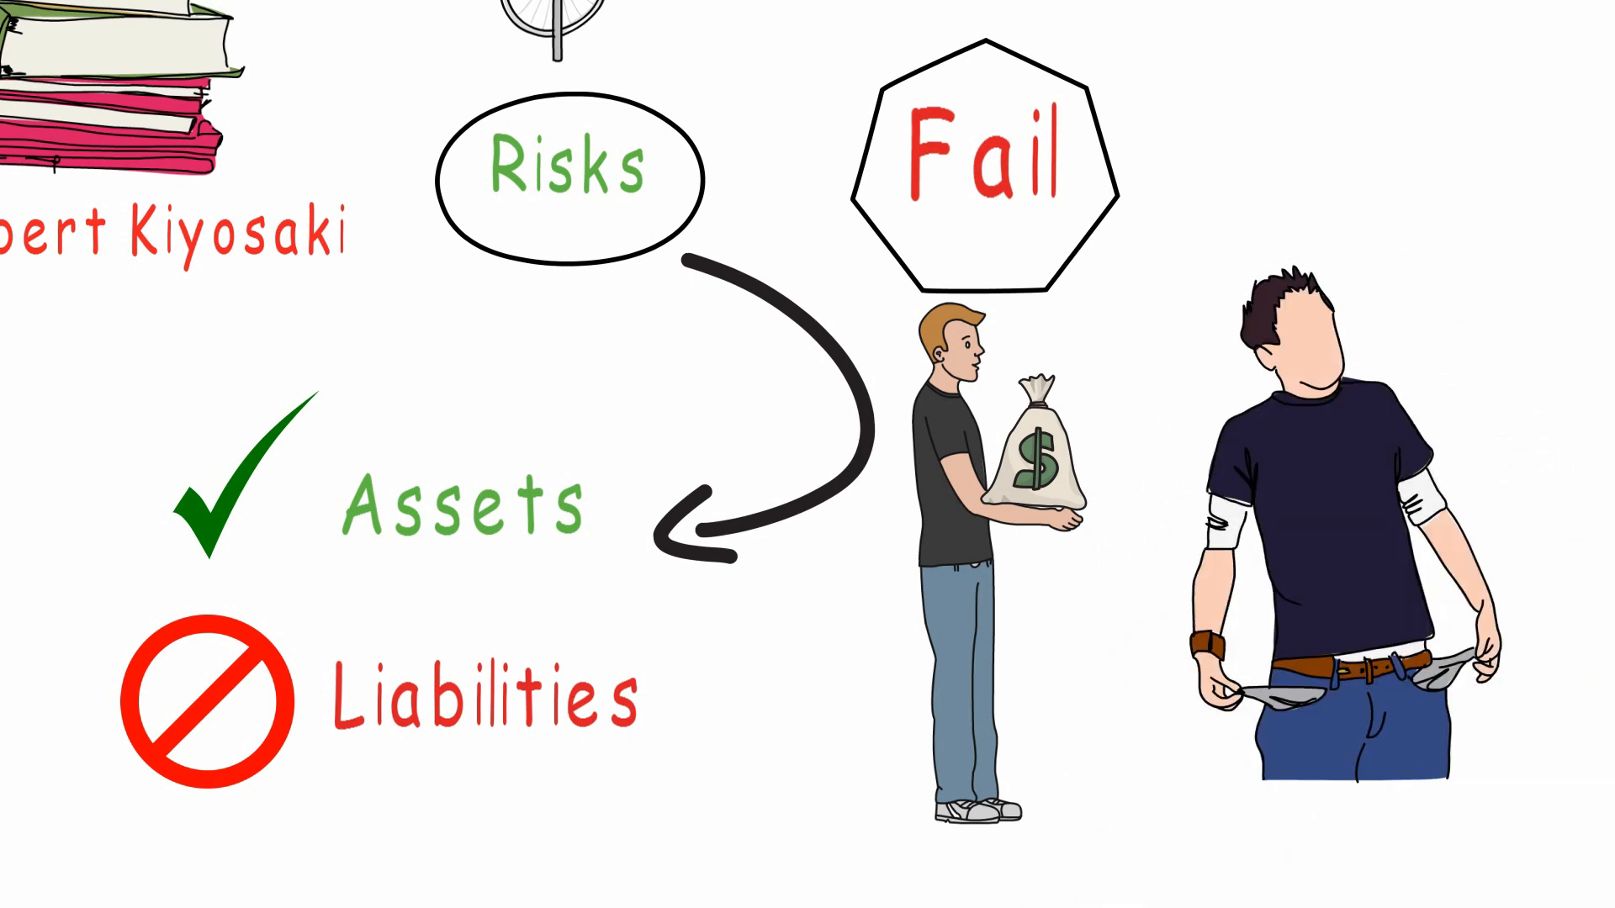
{"action": "scroll", "scroll_direction": "down", "scroll_amount": 3}
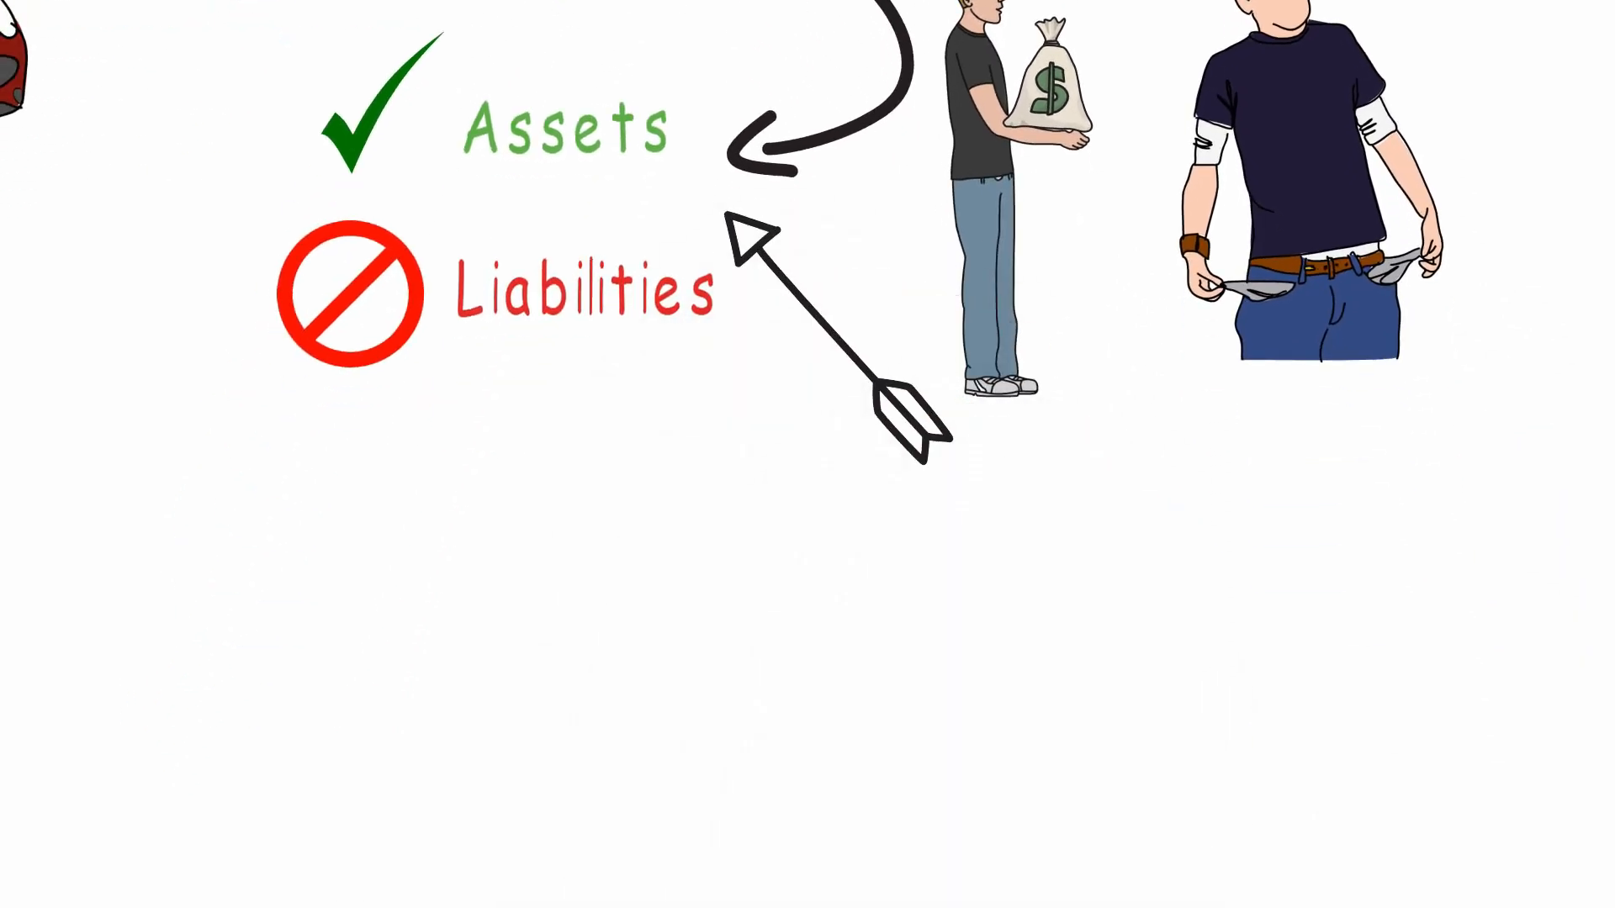